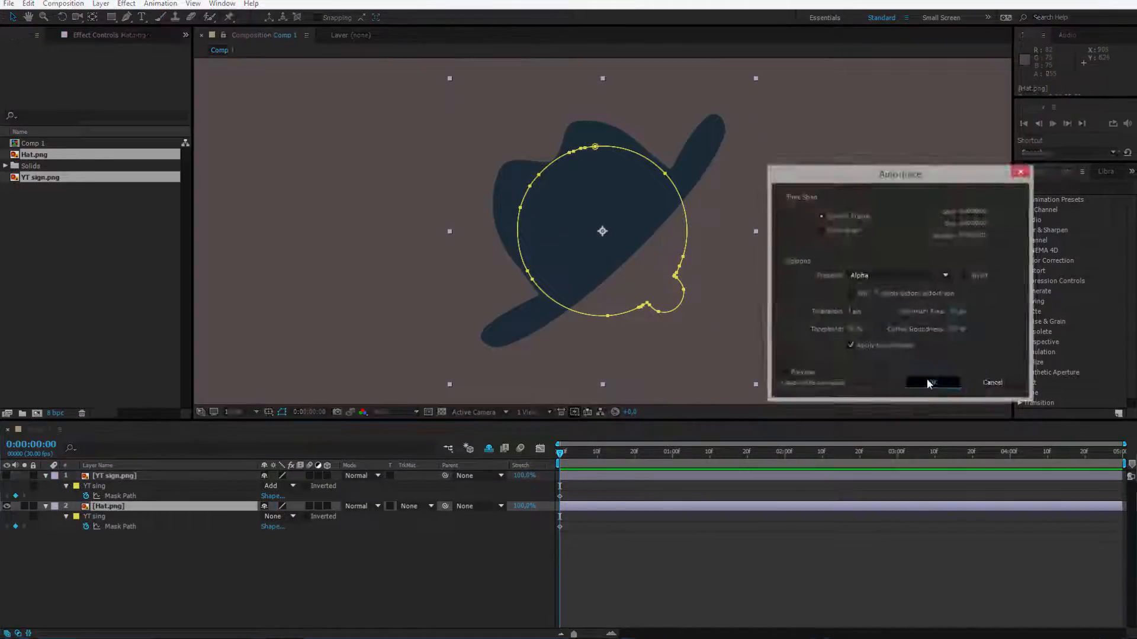
# - Select only the YT sign.png layer and hide the Hat.png layer
pyautogui.click(932, 382)
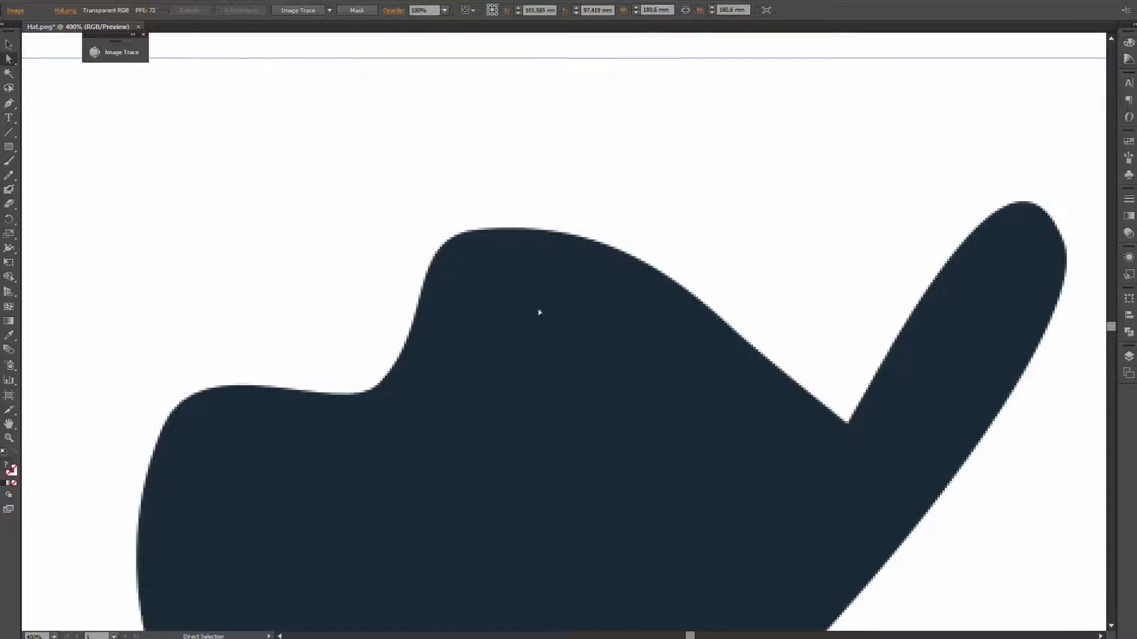
pyautogui.moveTo(411, 181)
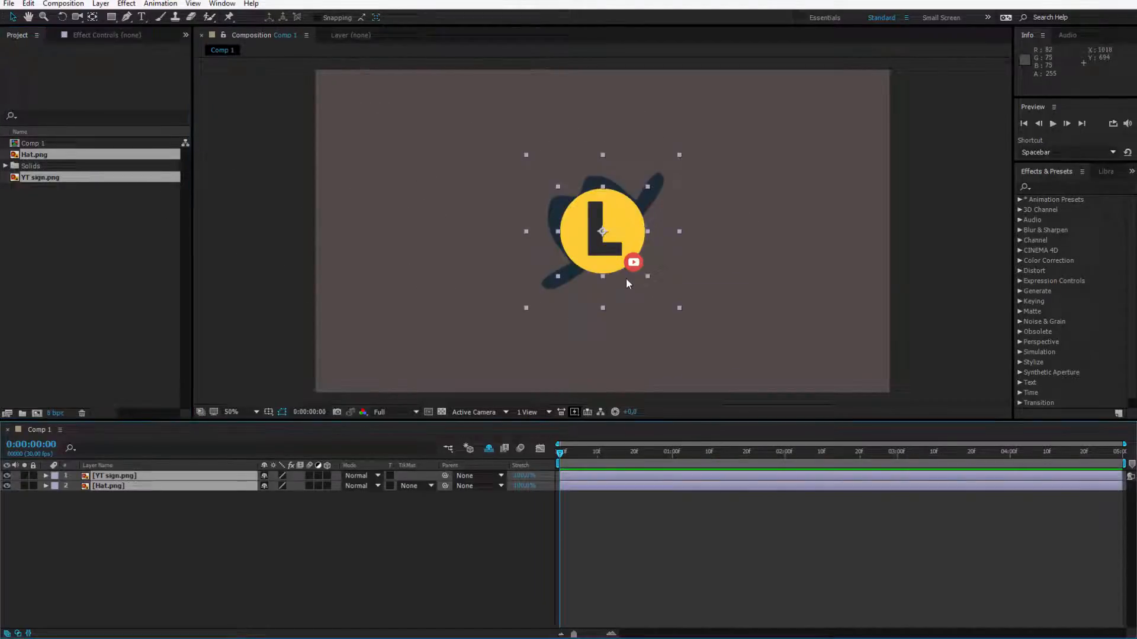
pyautogui.click(123, 526)
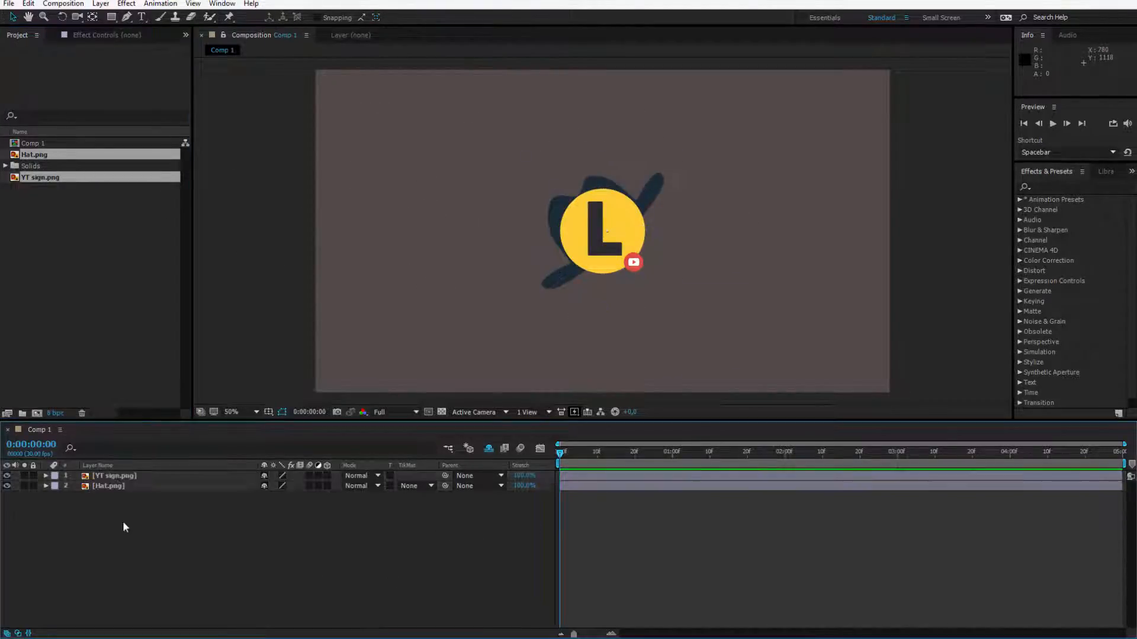
pyautogui.click(113, 476)
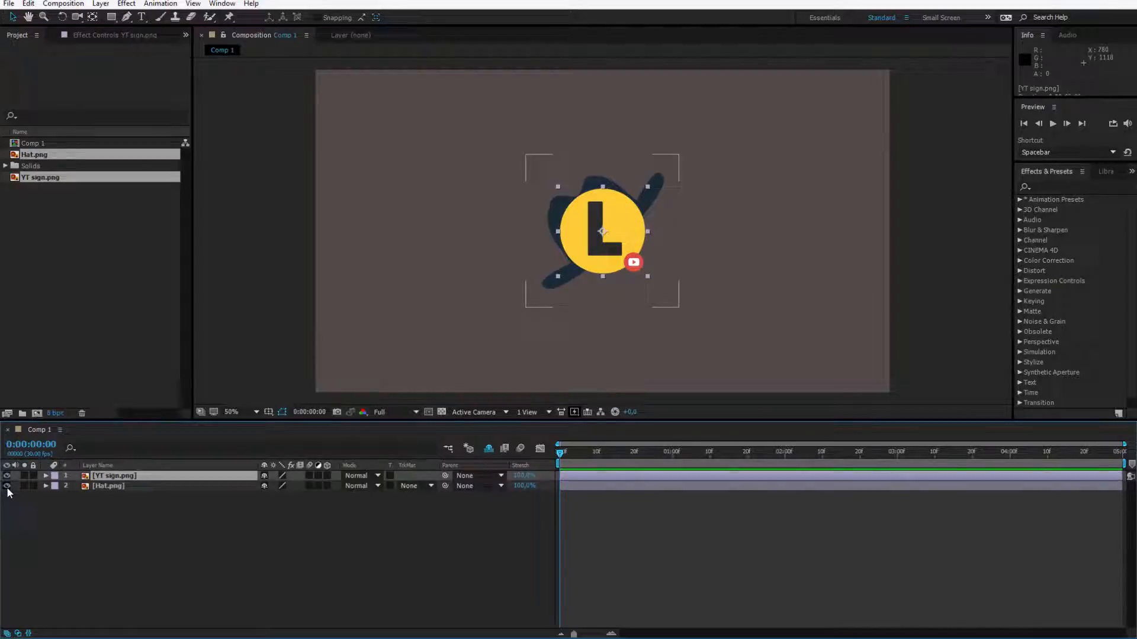
pyautogui.click(9, 486)
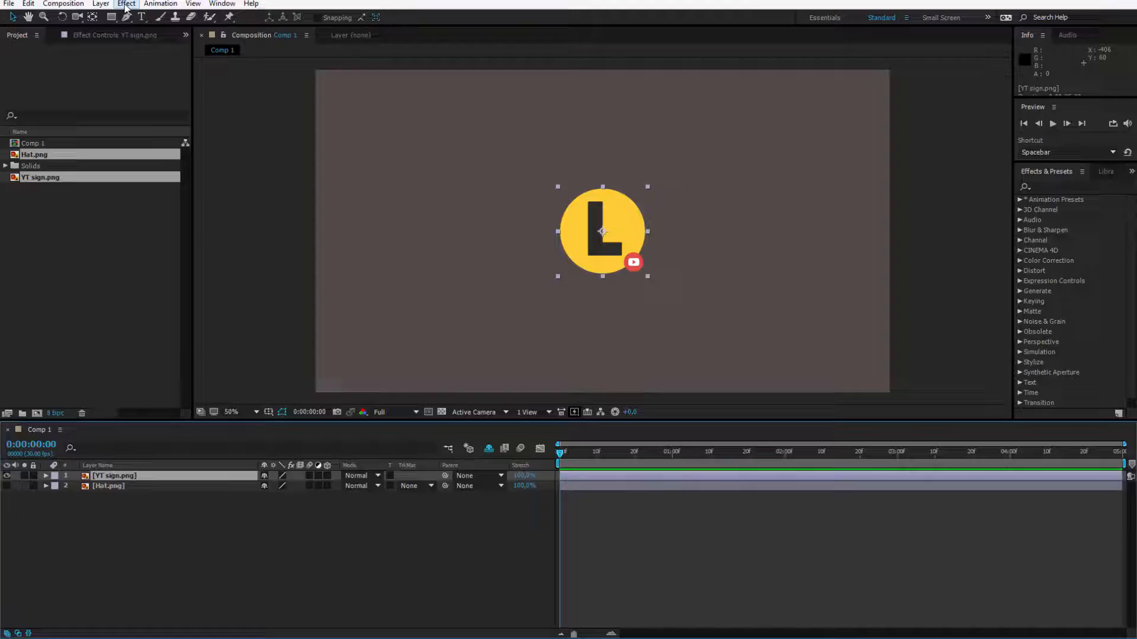
# - Auto-trace the YT sign image's alpha with Apply to new layer enabled
pyautogui.click(100, 4)
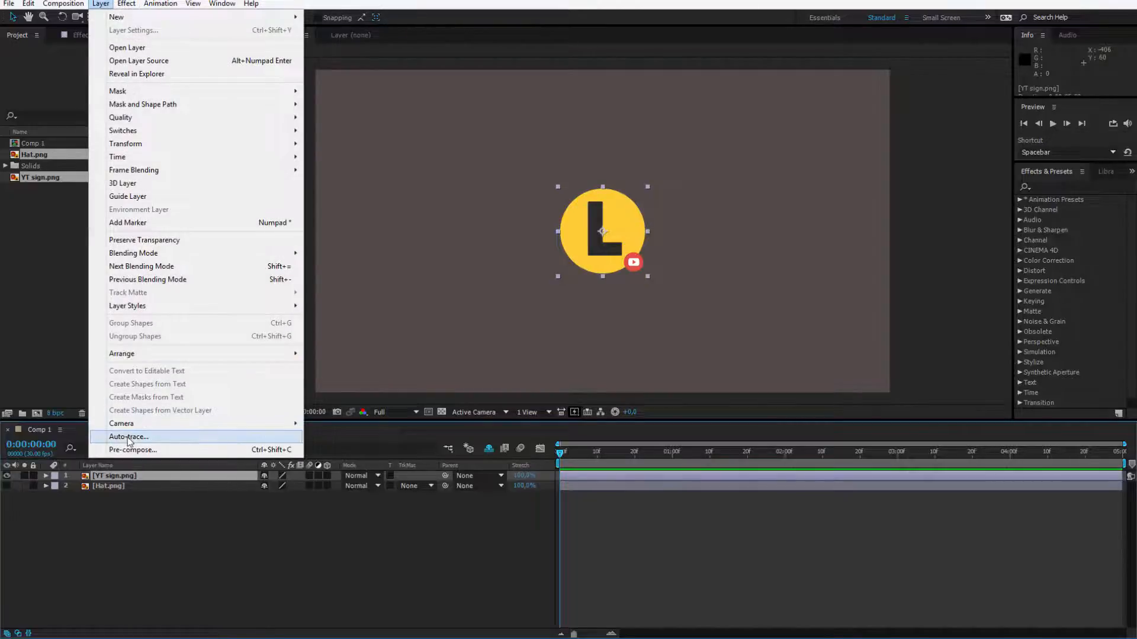
pyautogui.click(128, 437)
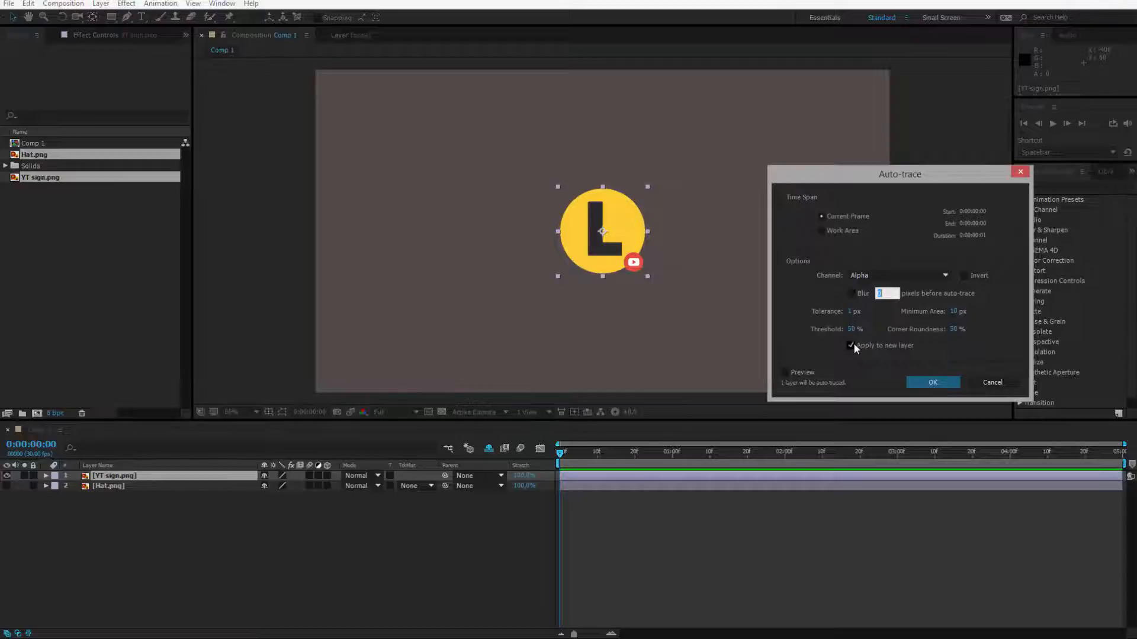
pyautogui.click(852, 345)
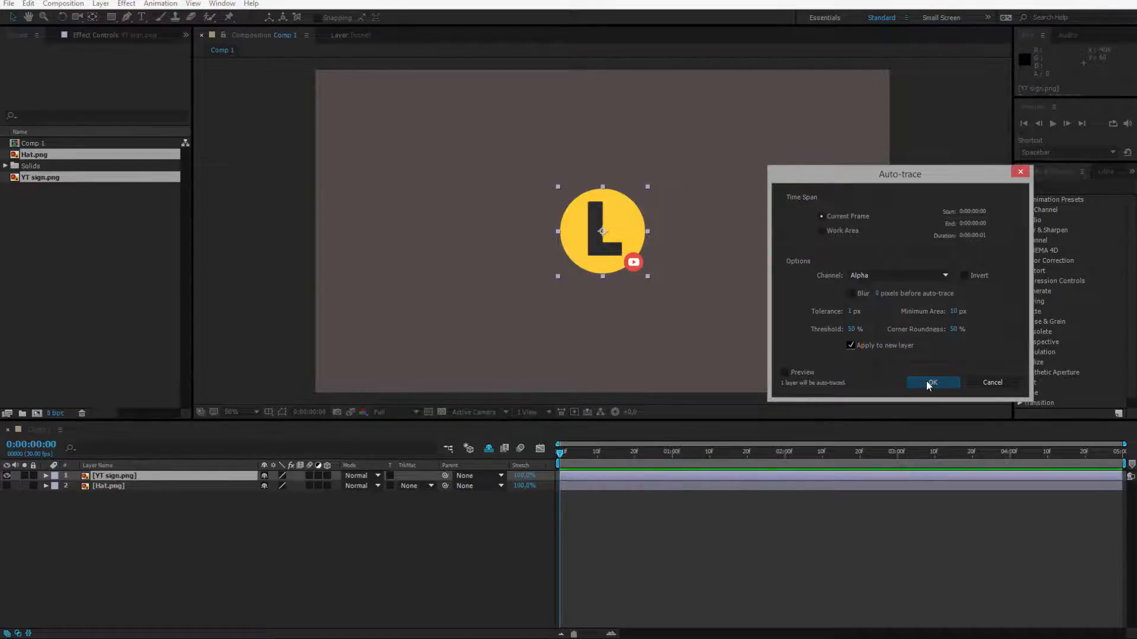
pyautogui.click(932, 383)
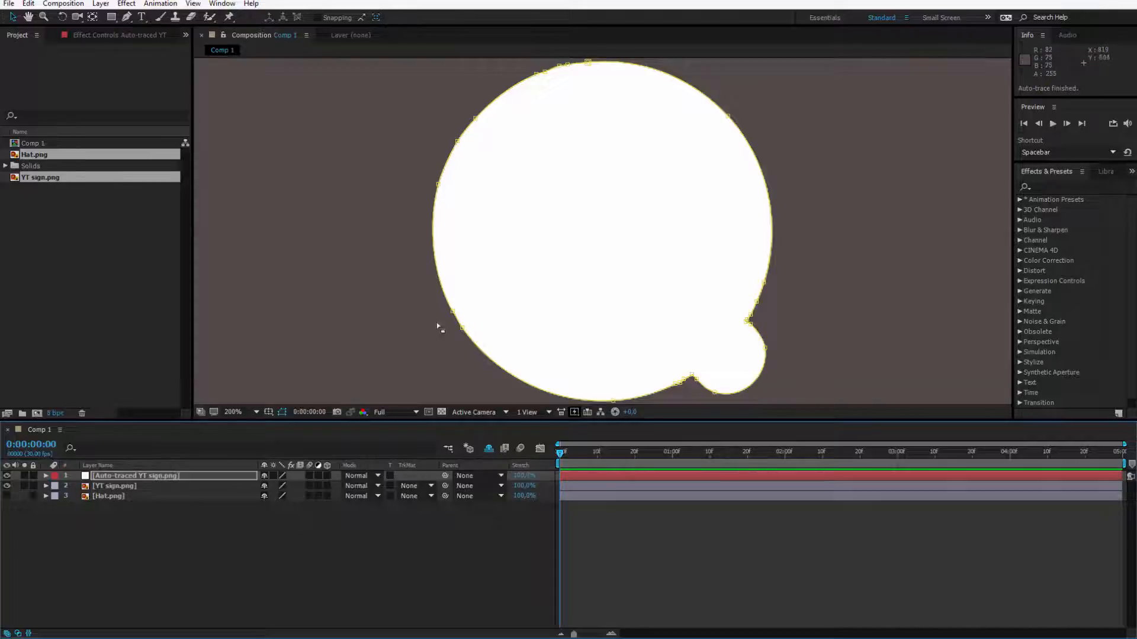
pyautogui.moveTo(193, 566)
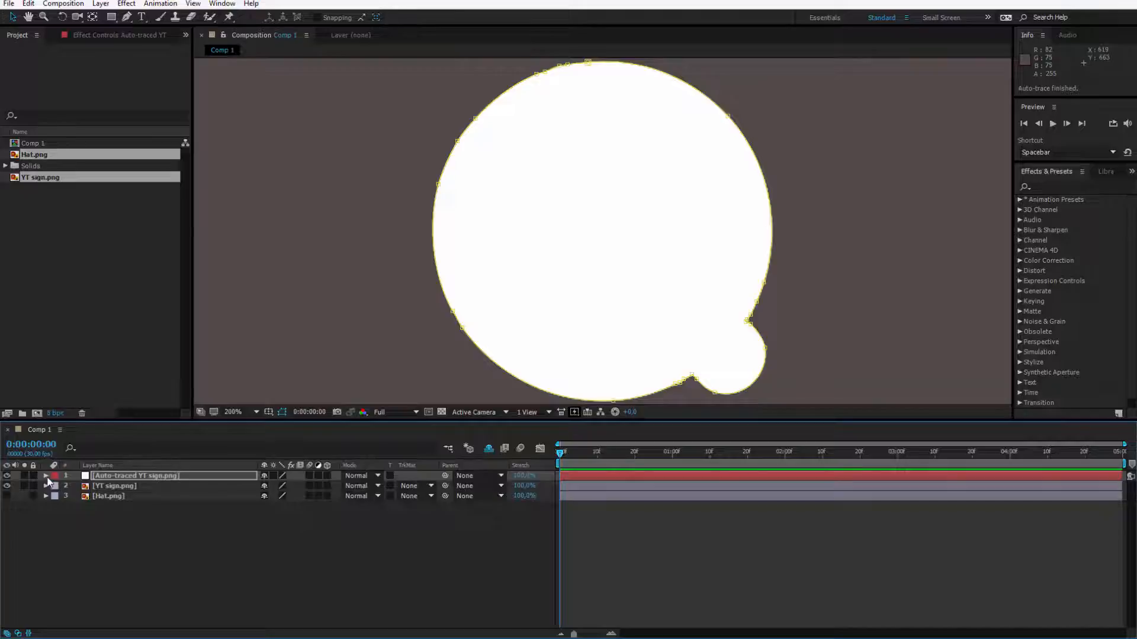
# - Rename the auto-traced layer's Mask 1 to 'YT sing'
pyautogui.click(45, 476)
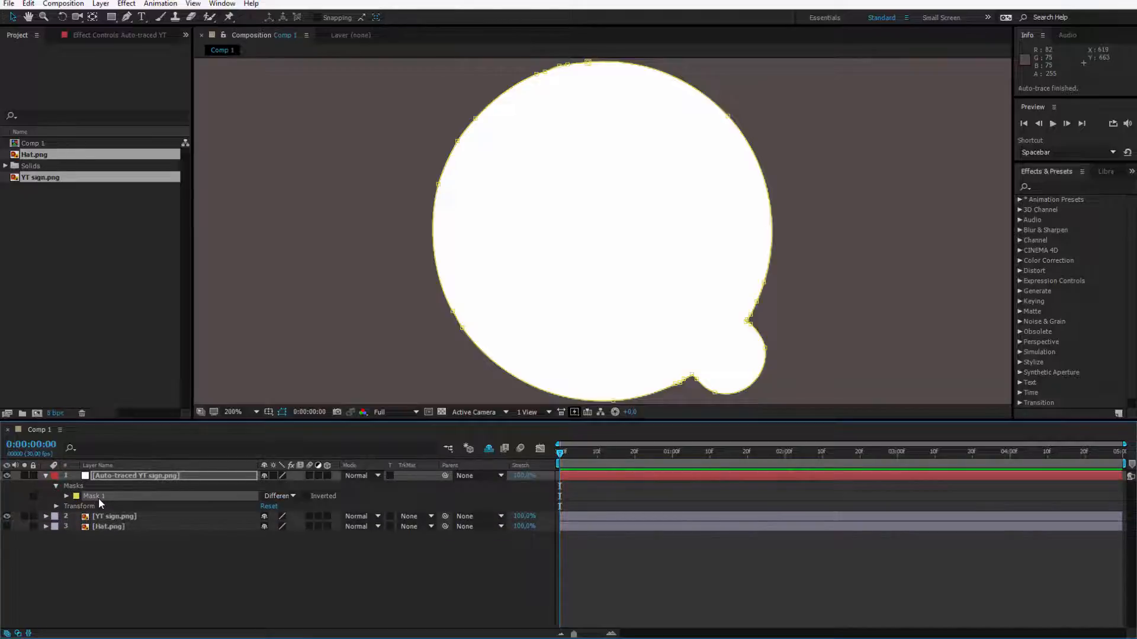
pyautogui.doubleClick(93, 496)
pyautogui.write('YT')
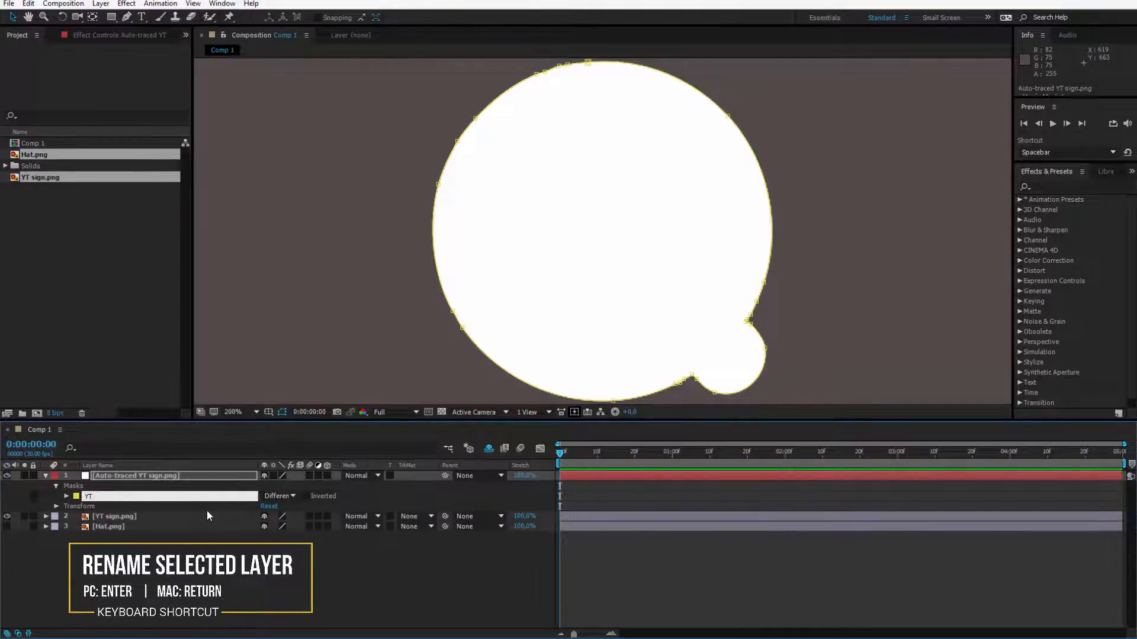
pyautogui.write('sing')
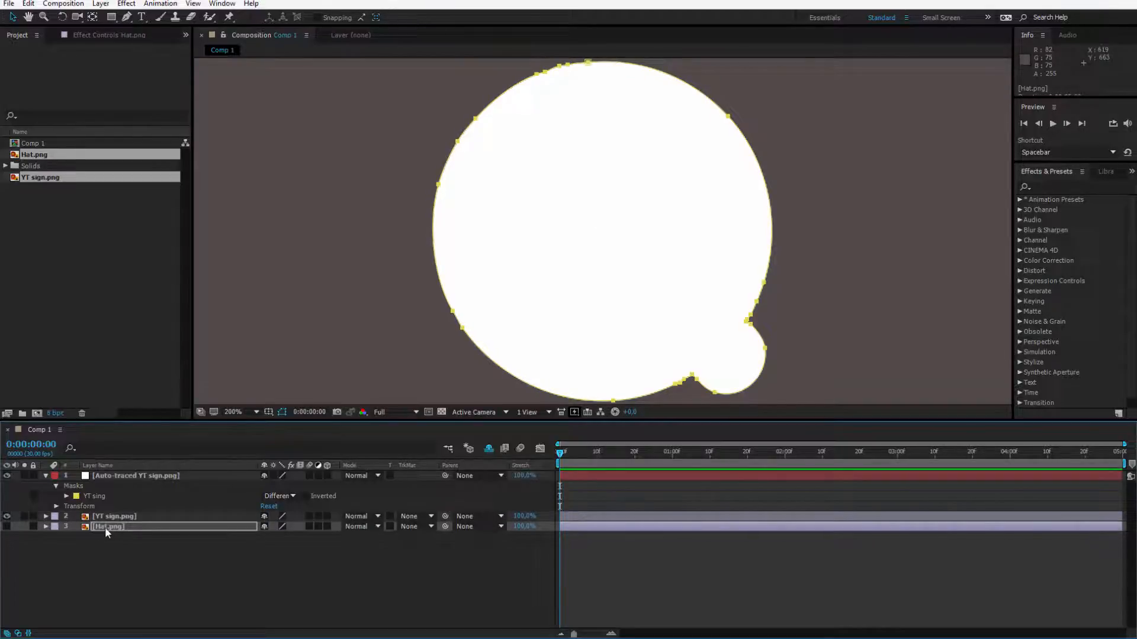
# - Paste the YT sing mask into YT sign and Hat layers, YT sign's mode Add, and remove the traced layer
pyautogui.click(112, 516)
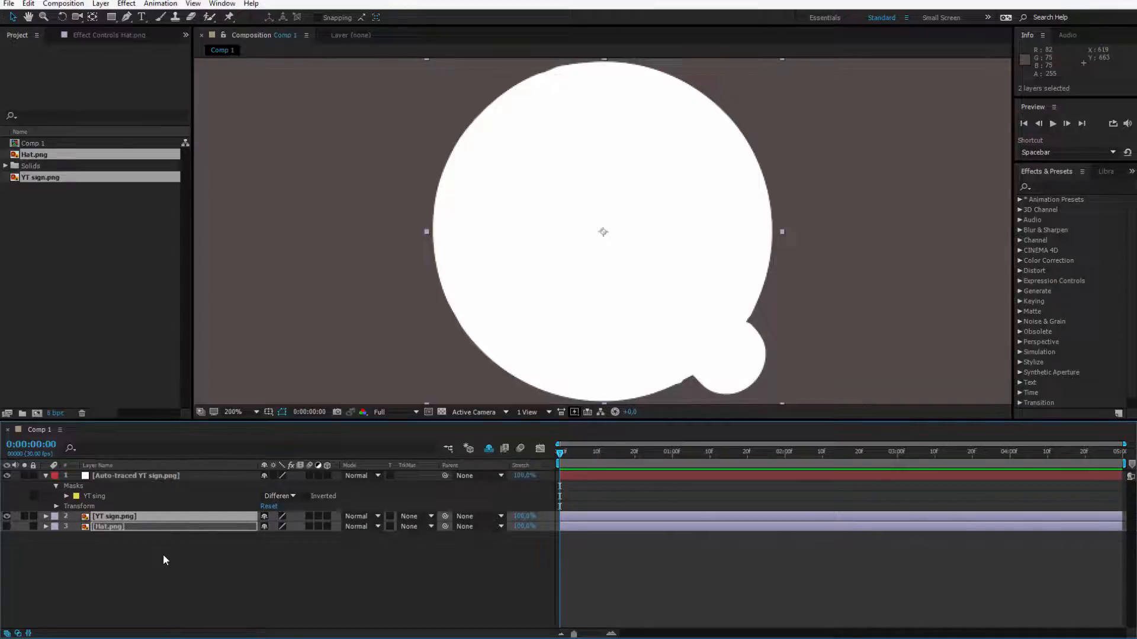
pyautogui.press('m')
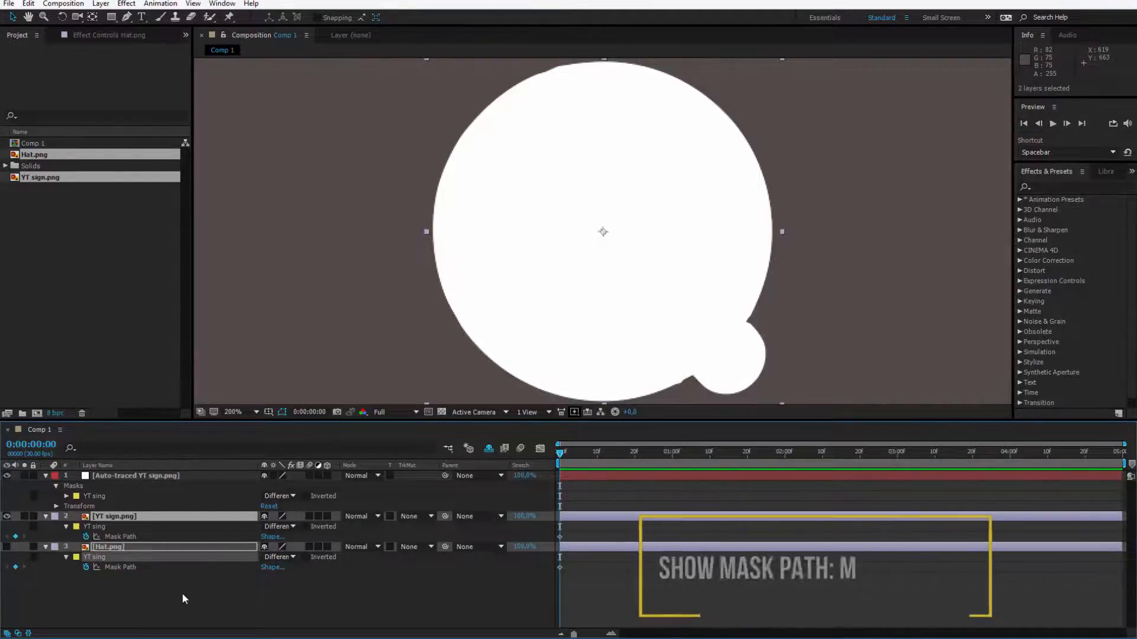
pyautogui.click(281, 526)
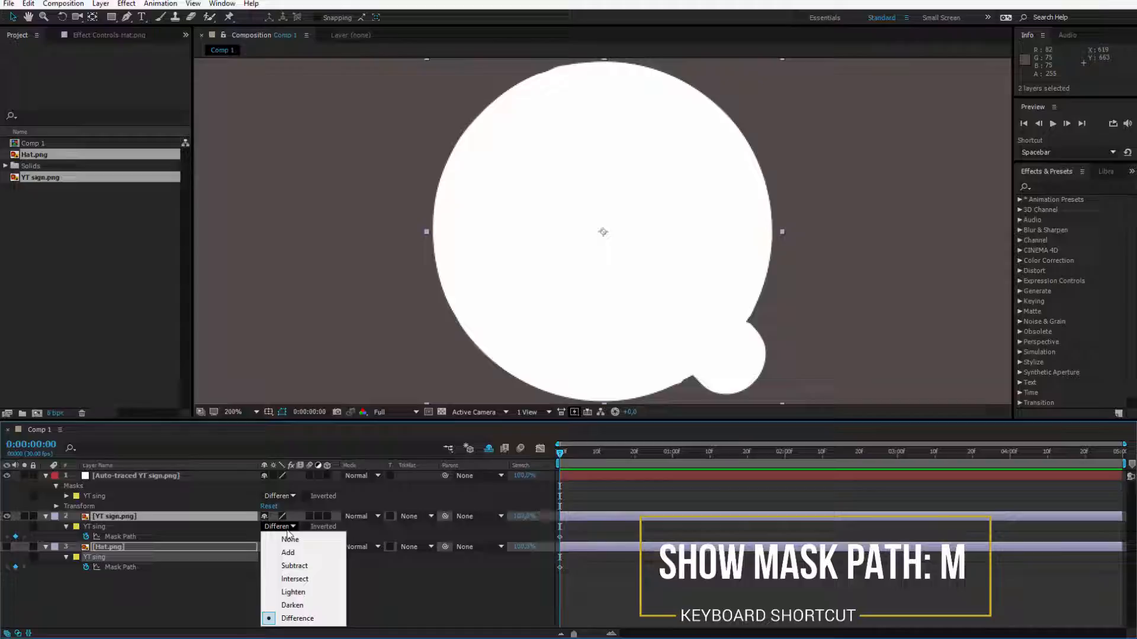
pyautogui.click(286, 553)
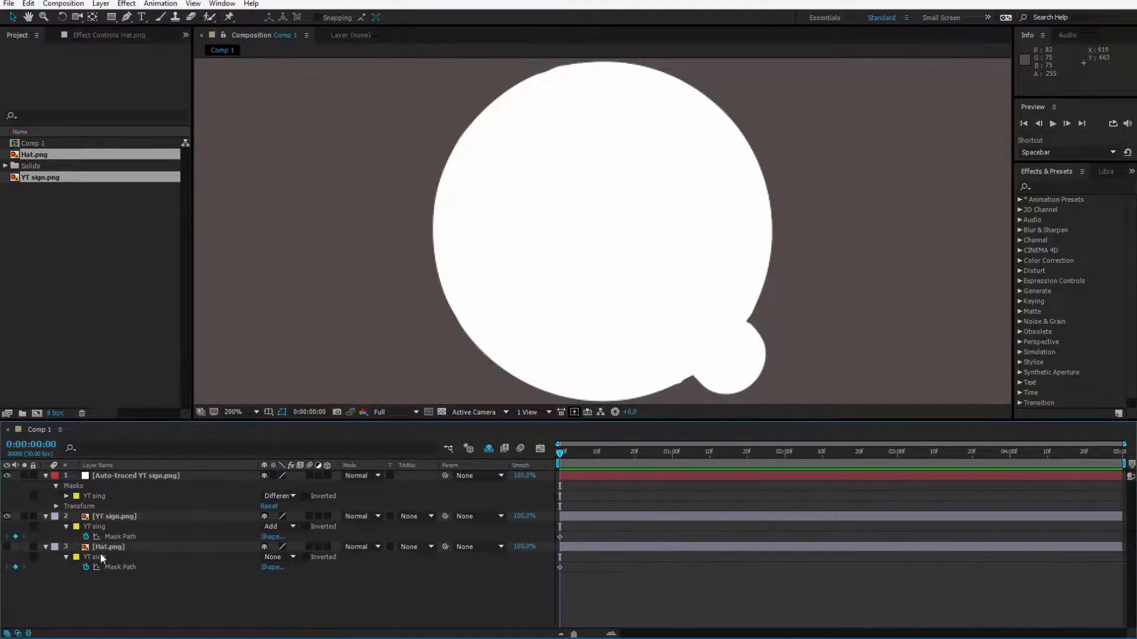
pyautogui.click(109, 548)
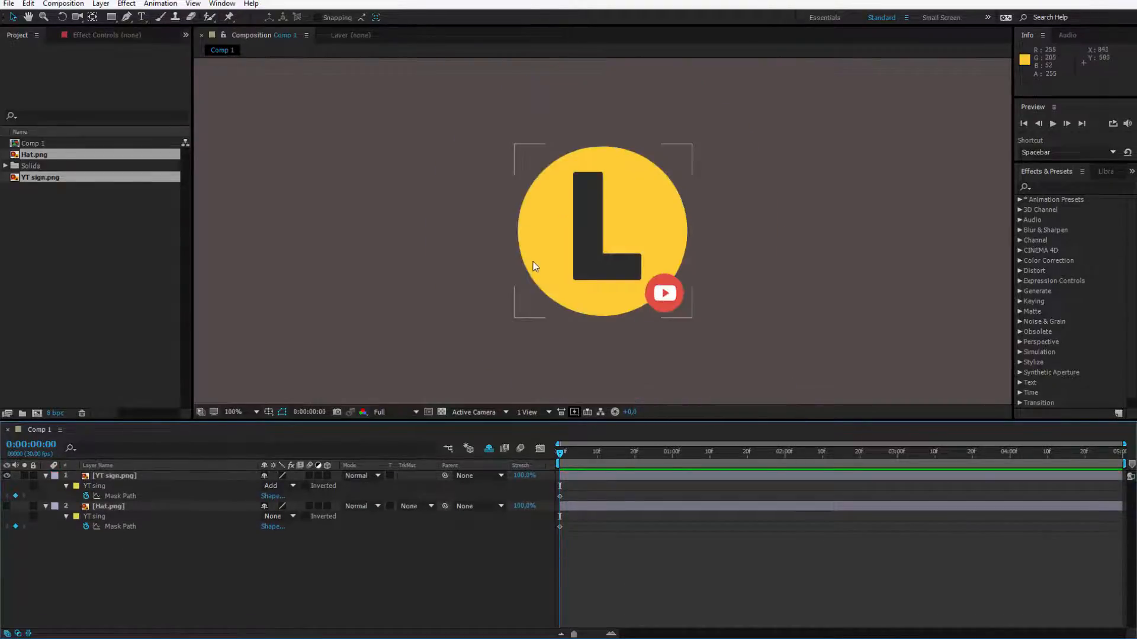
# - Hide YT sign.png, show Hat.png and auto-trace its alpha into a new traced layer
pyautogui.click(109, 506)
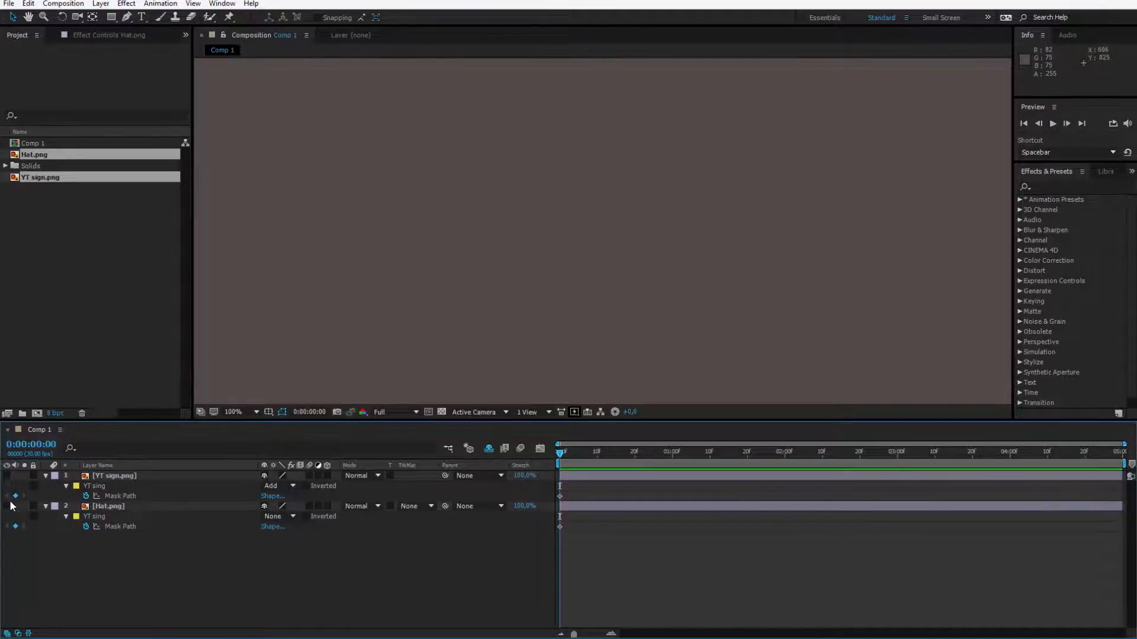
pyautogui.click(108, 505)
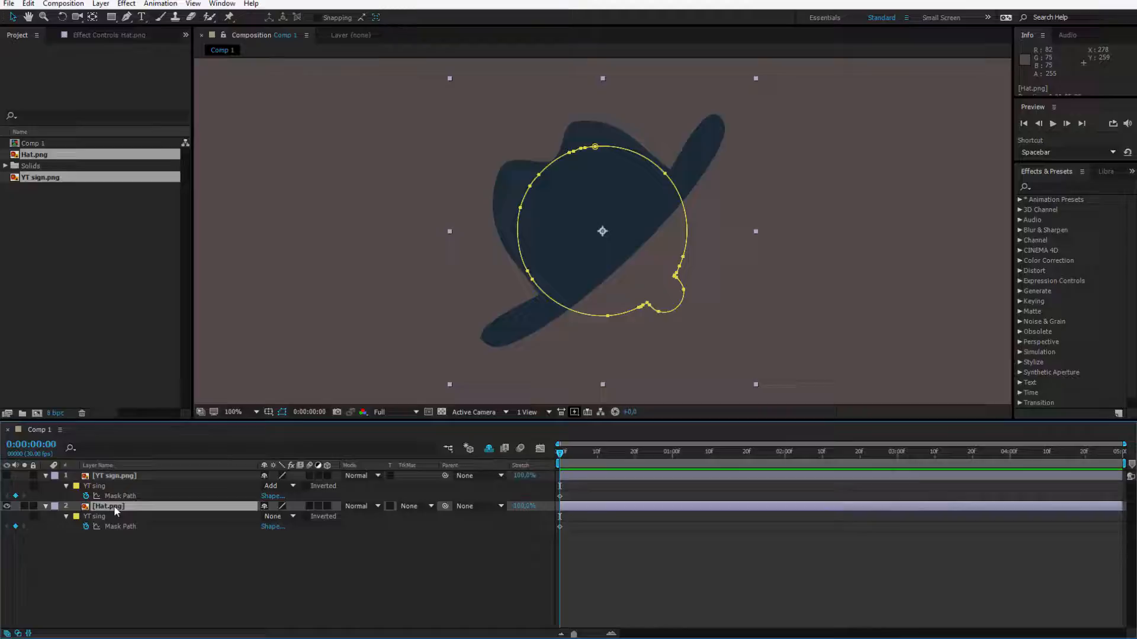
pyautogui.click(100, 3)
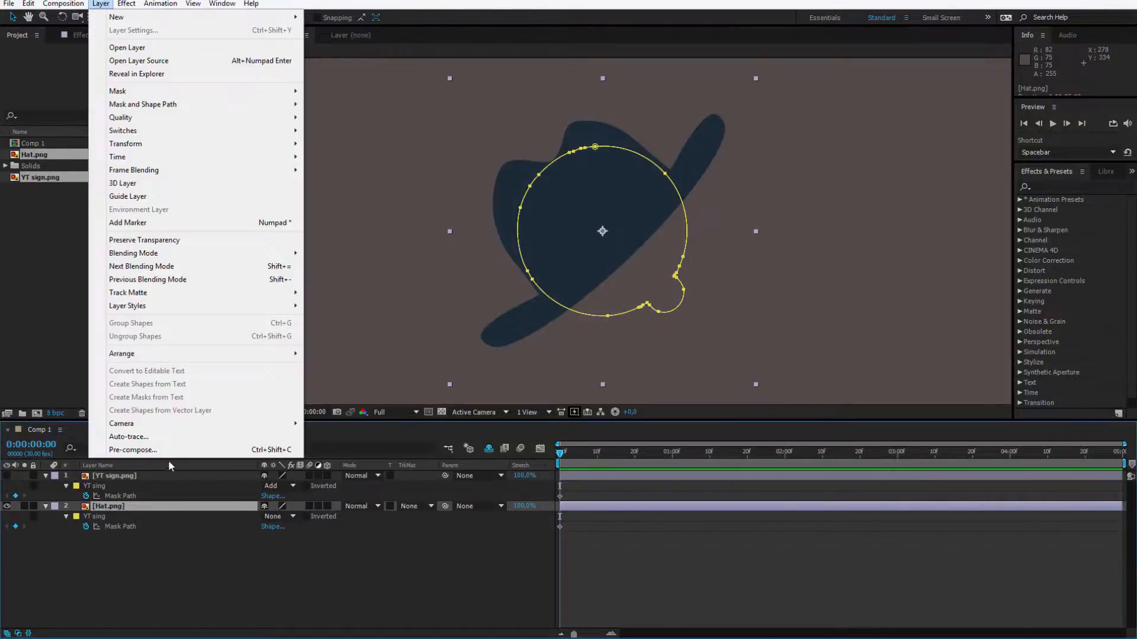
pyautogui.click(128, 437)
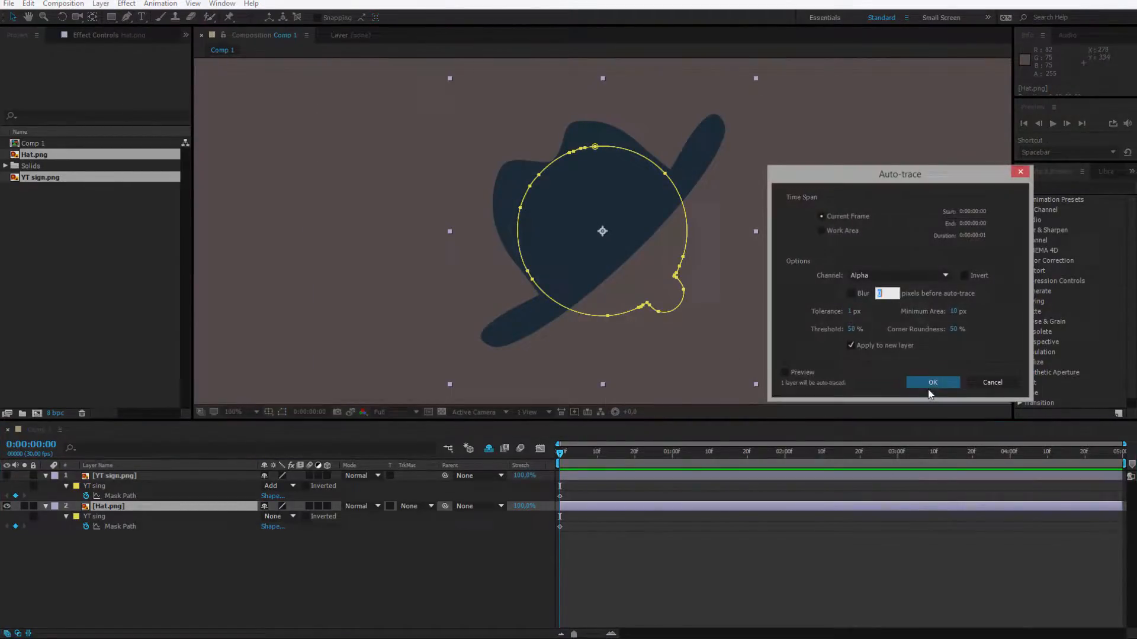
pyautogui.click(932, 383)
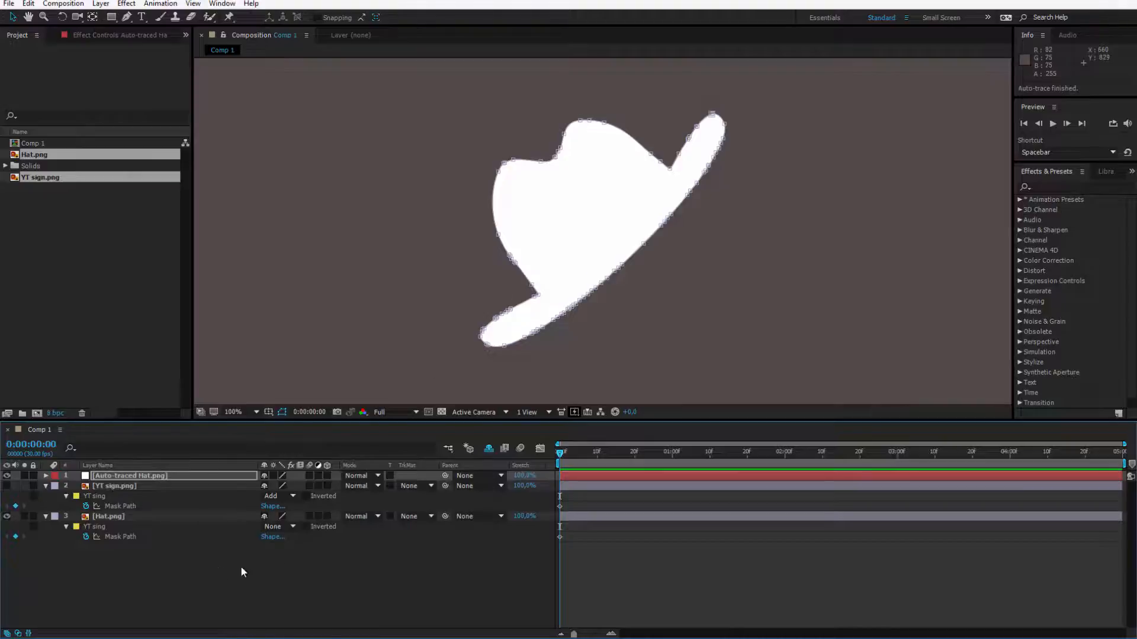
# - Reveal the traced HAT mask and give YT sign's HAT mask the None mode
pyautogui.click(130, 476)
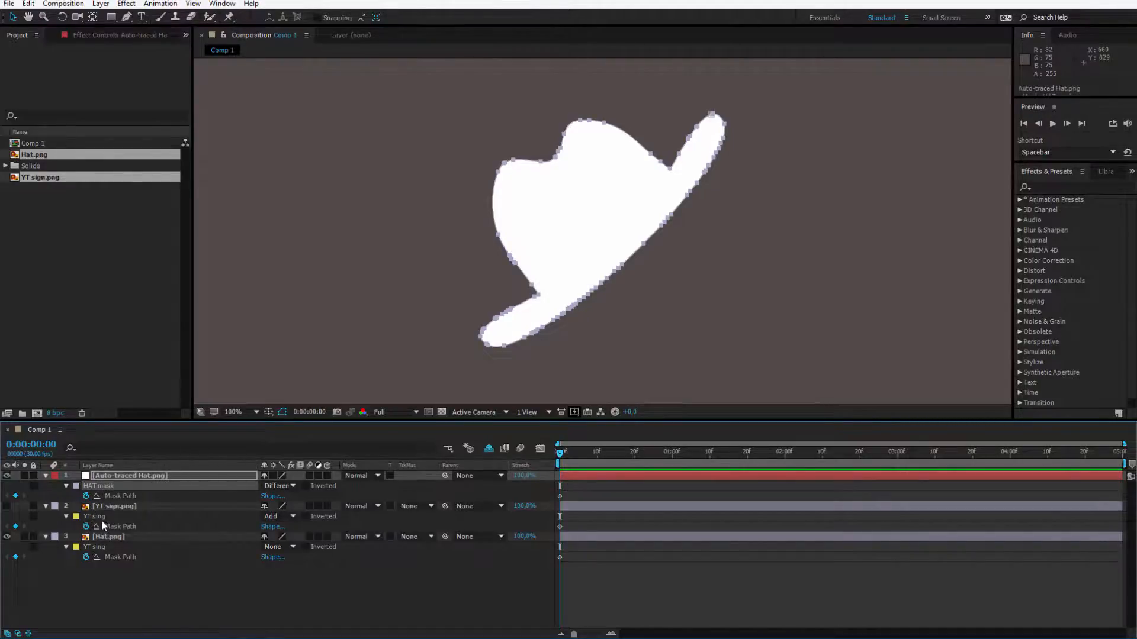
pyautogui.click(114, 506)
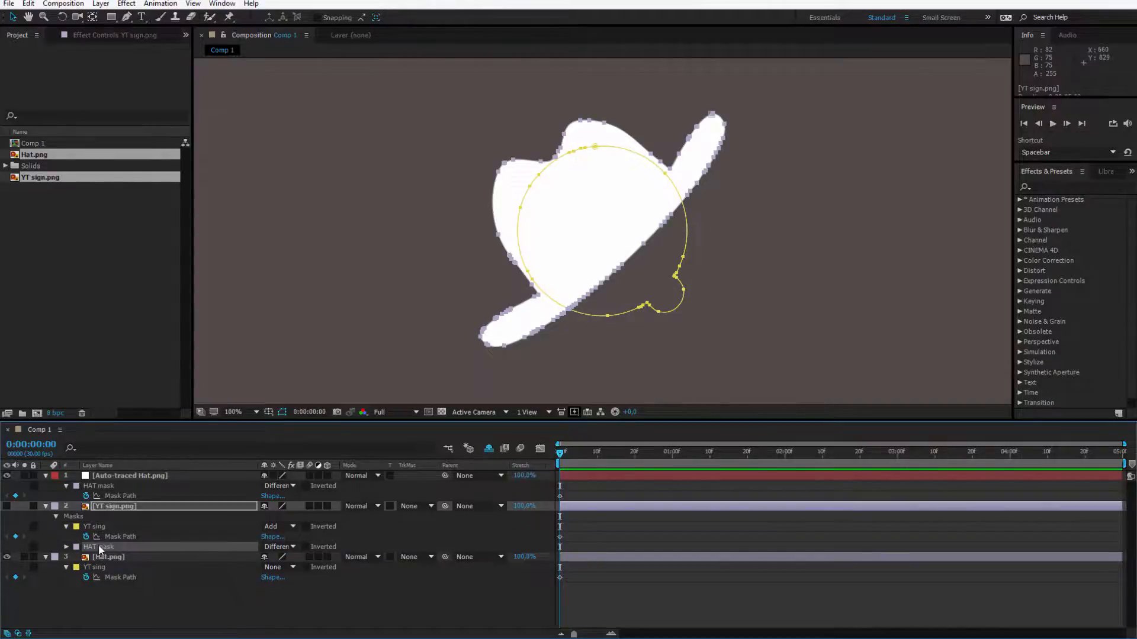
pyautogui.click(279, 547)
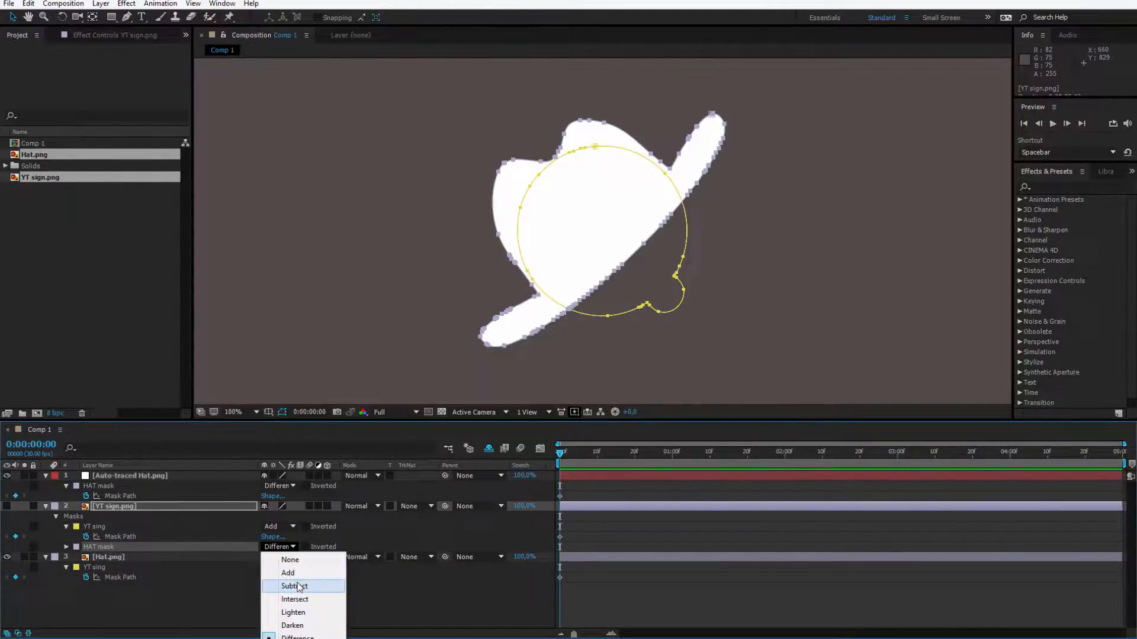
pyautogui.click(289, 560)
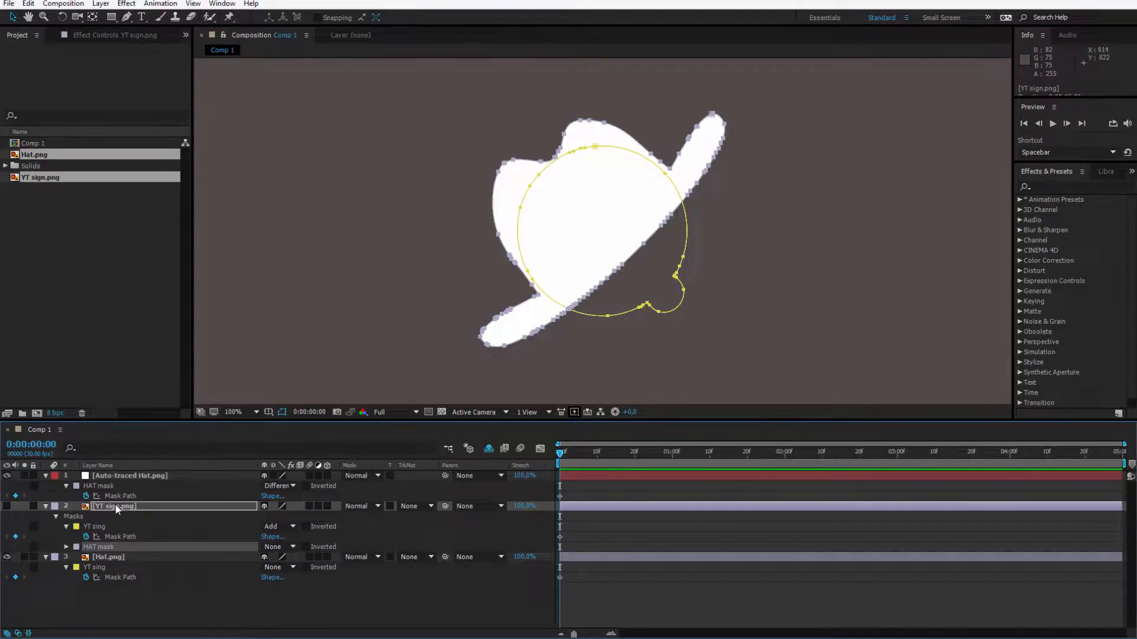
# - Set the Hat layer's HAT mask to Add and remove the auto-traced Hat layer
pyautogui.click(109, 556)
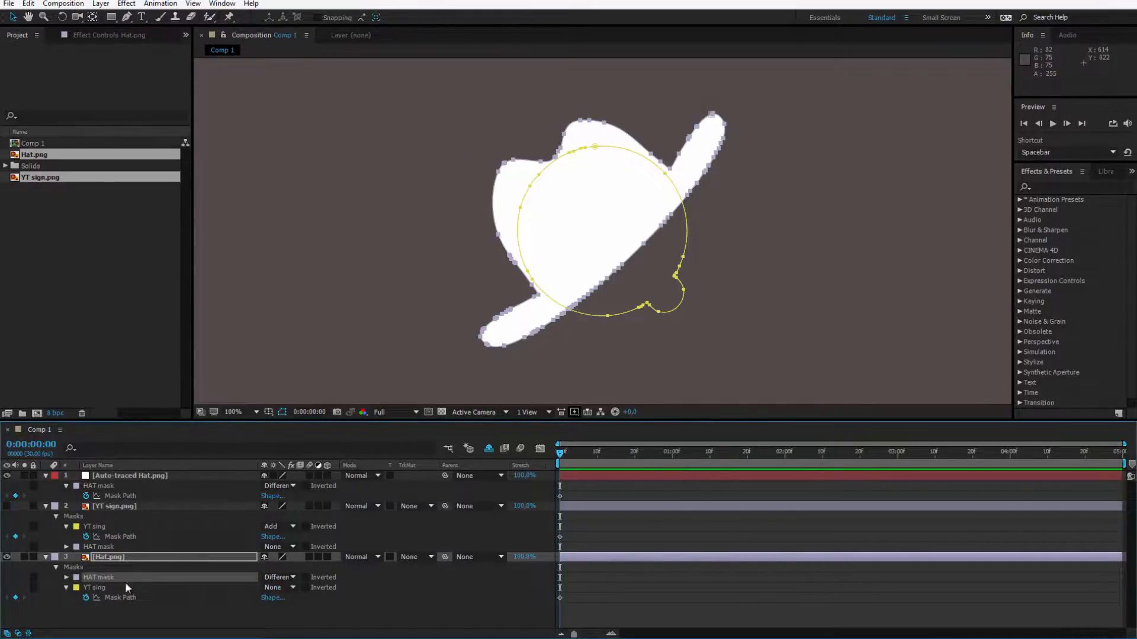
pyautogui.click(280, 577)
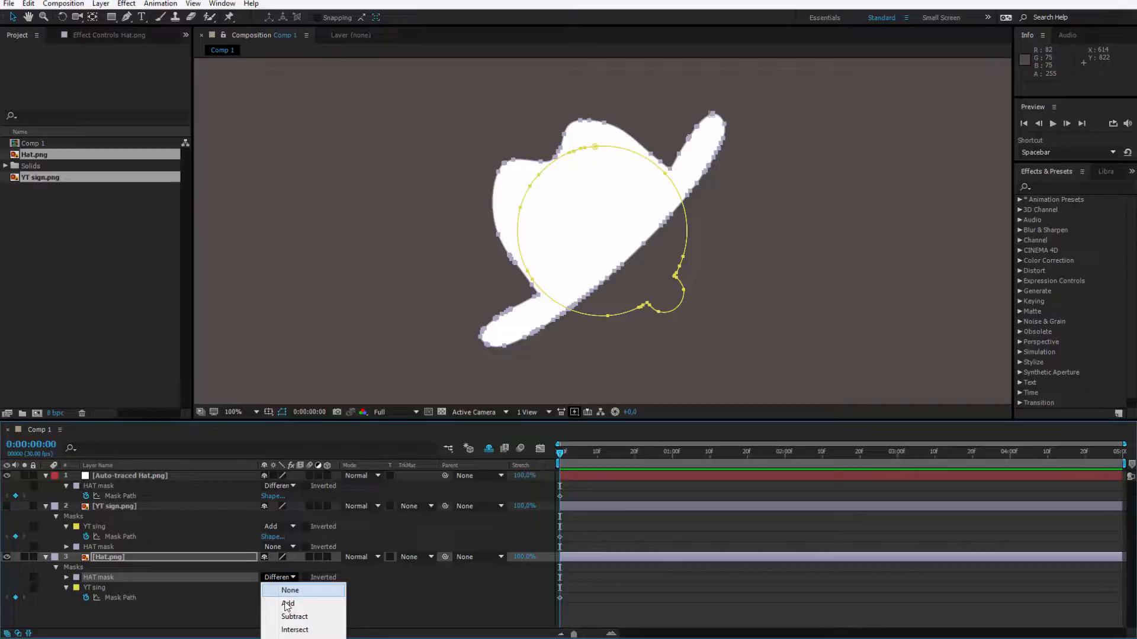
pyautogui.click(289, 604)
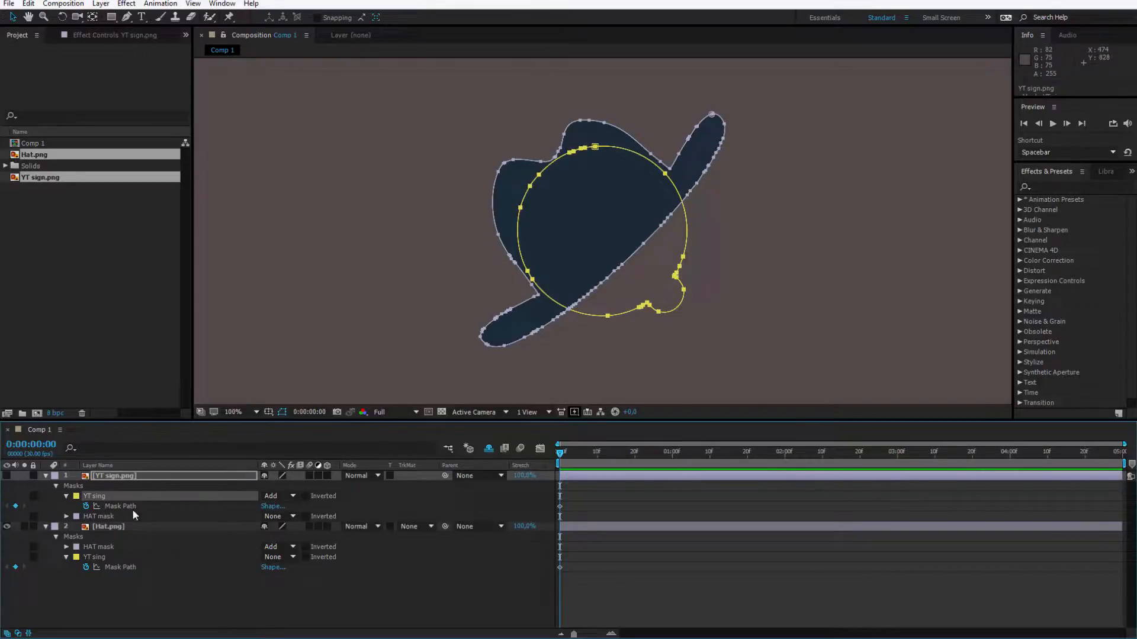
pyautogui.click(98, 517)
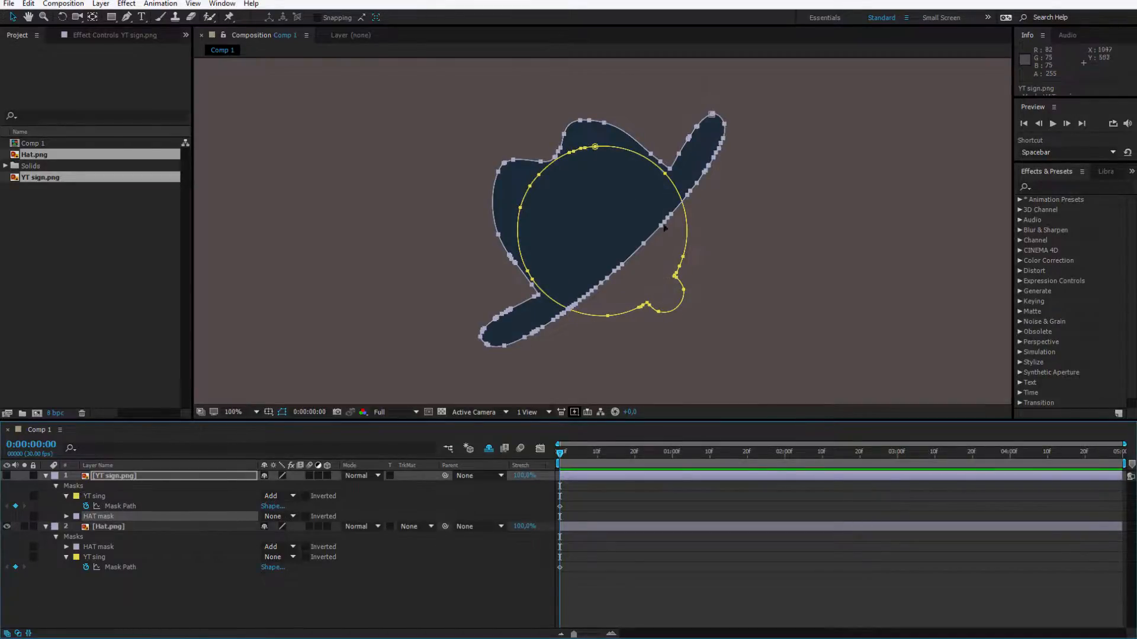